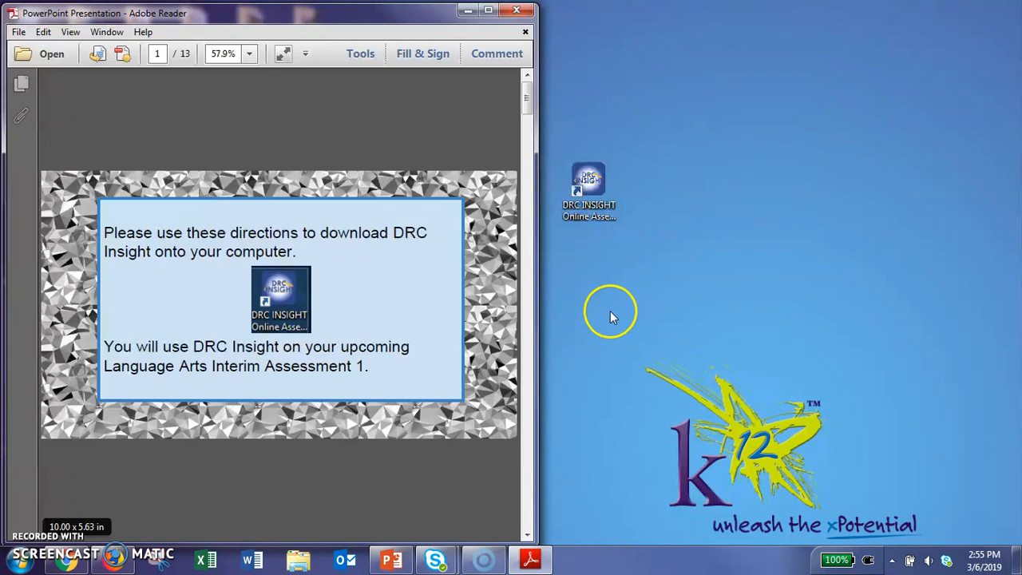
pyautogui.moveTo(460, 455)
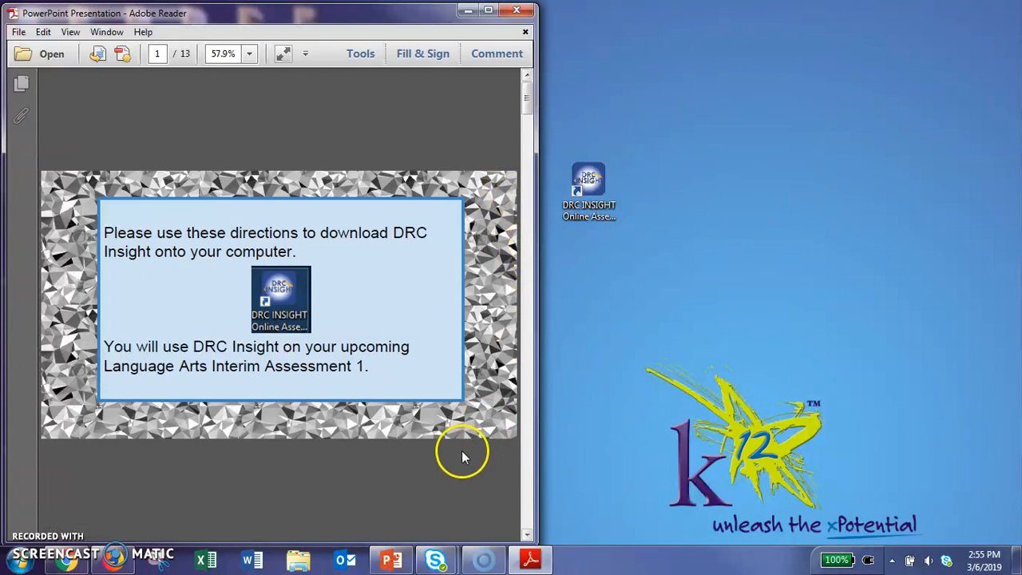
pyautogui.moveTo(479, 163)
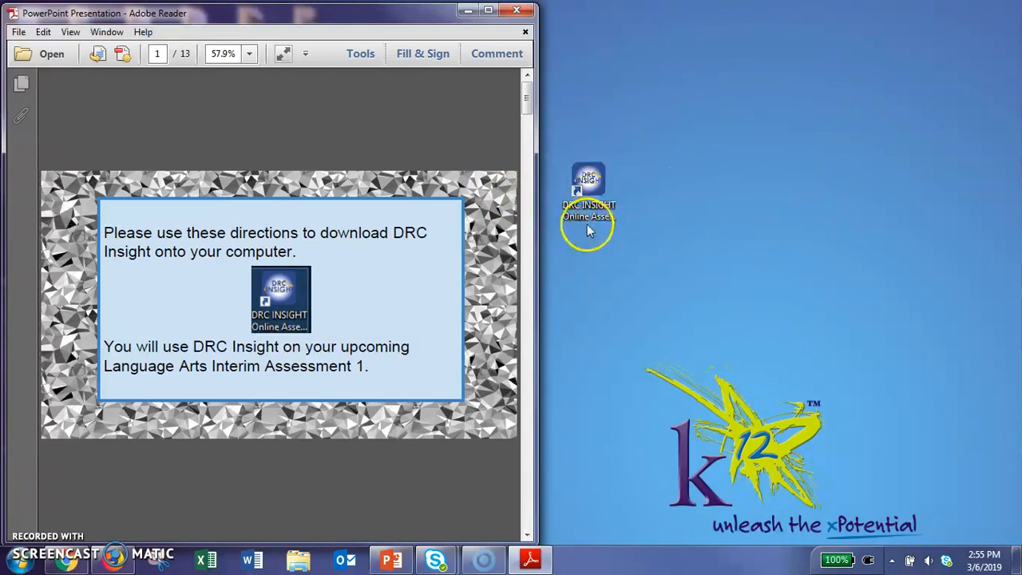
pyautogui.moveTo(530, 142)
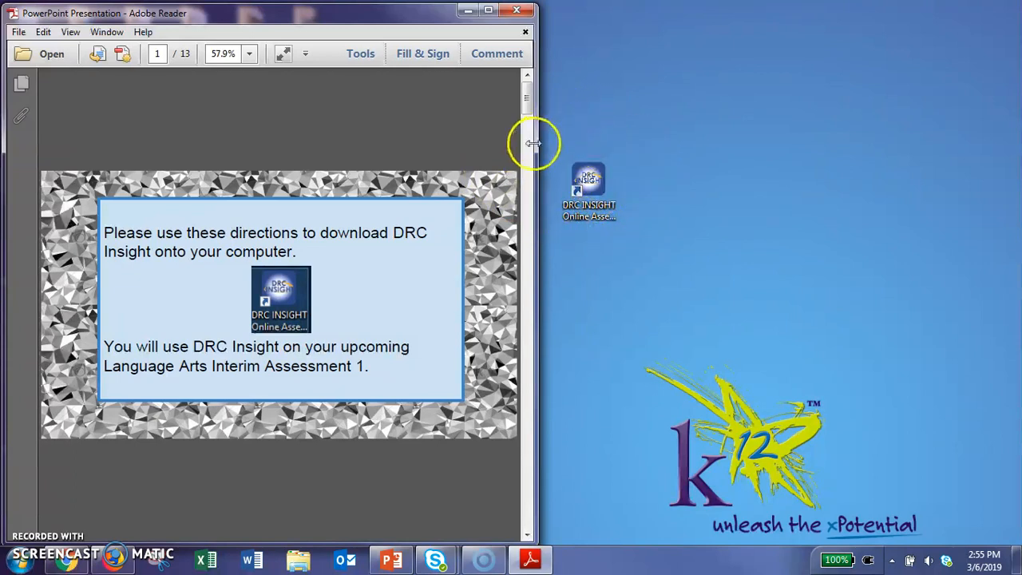
# - Scroll the cheat sheet down to the Step 1 page with the DRC Insight download link
pyautogui.scroll(-3)
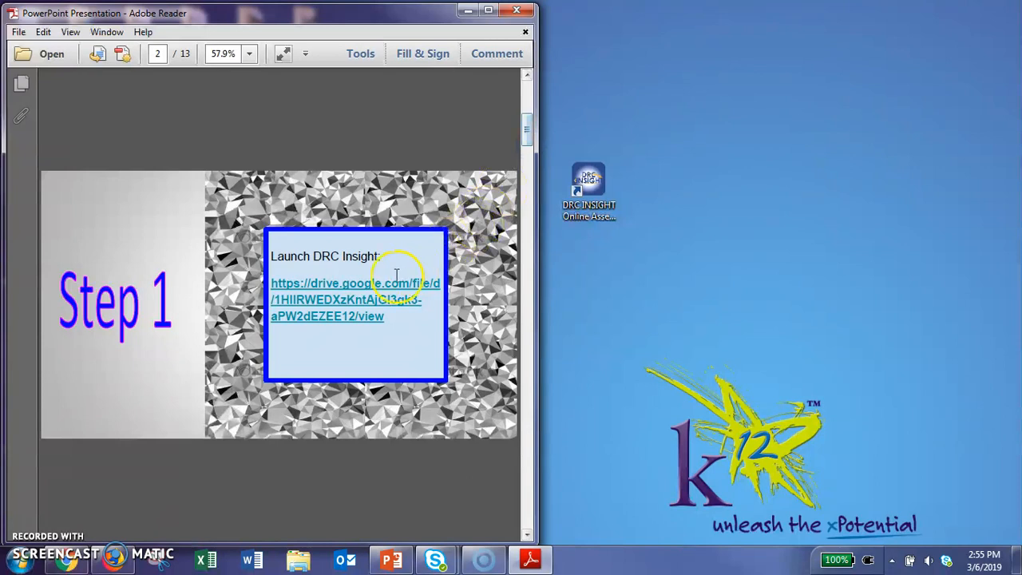
pyautogui.moveTo(367, 300)
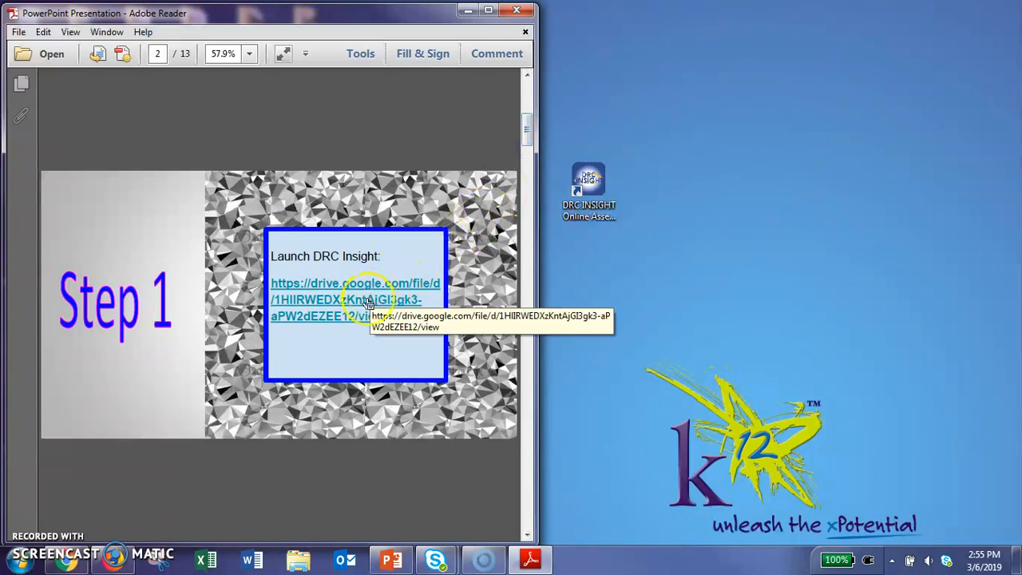
# - Follow the drive.google.com link to the drc_insight_setup.msi page in the browser
pyautogui.click(355, 300)
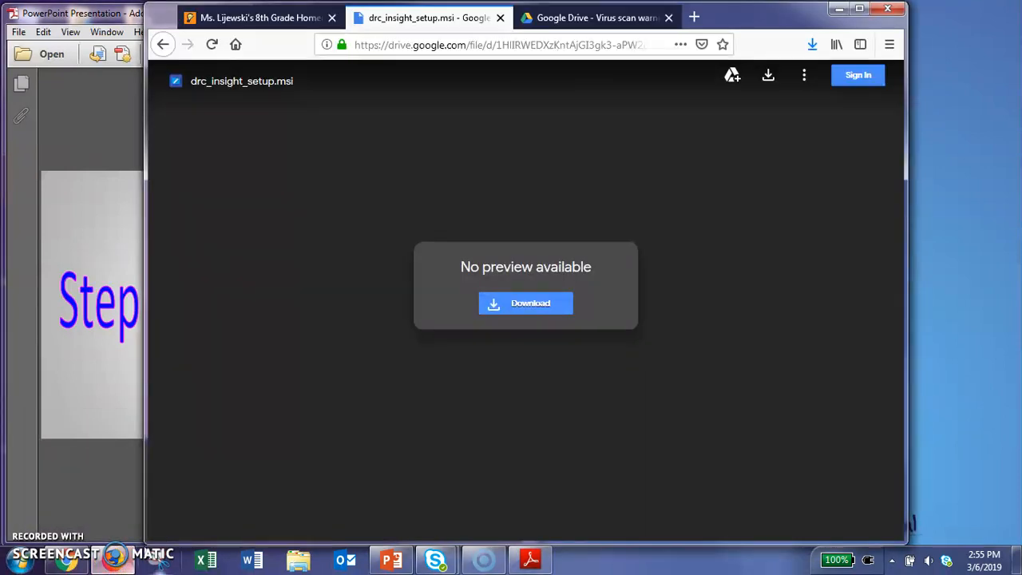
pyautogui.moveTo(310, 427)
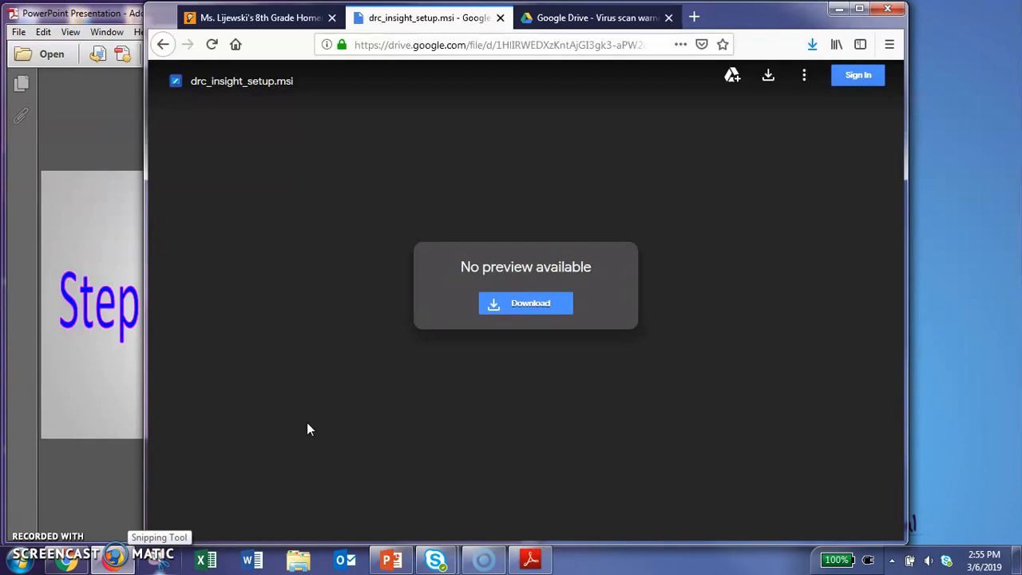
pyautogui.moveTo(310, 428)
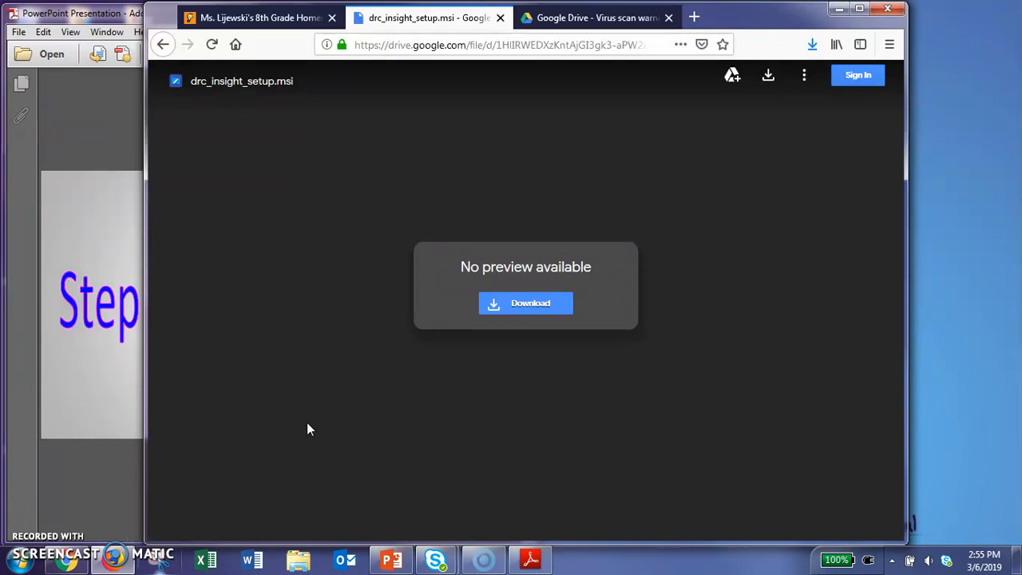
pyautogui.moveTo(508, 305)
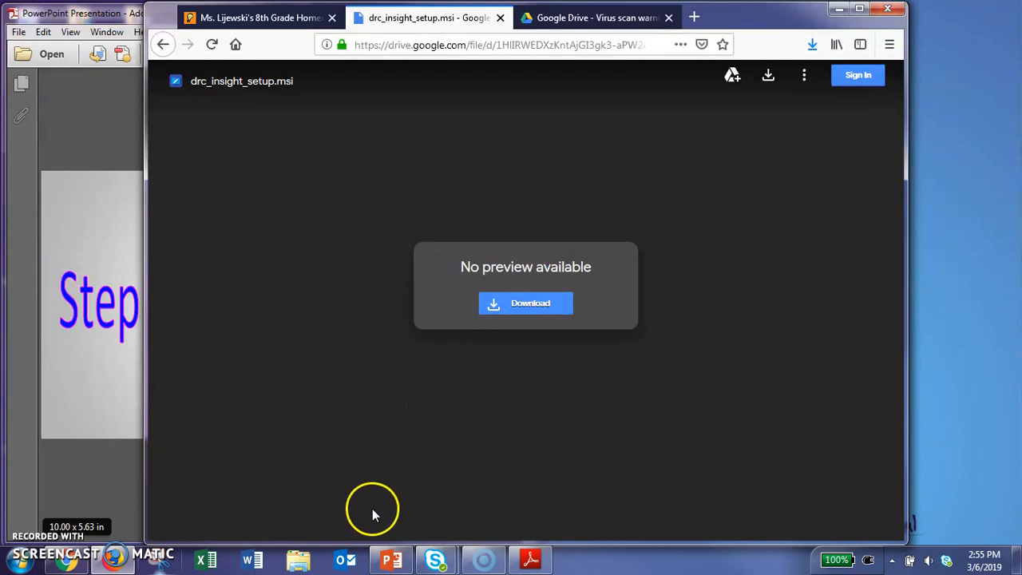
pyautogui.moveTo(238, 508)
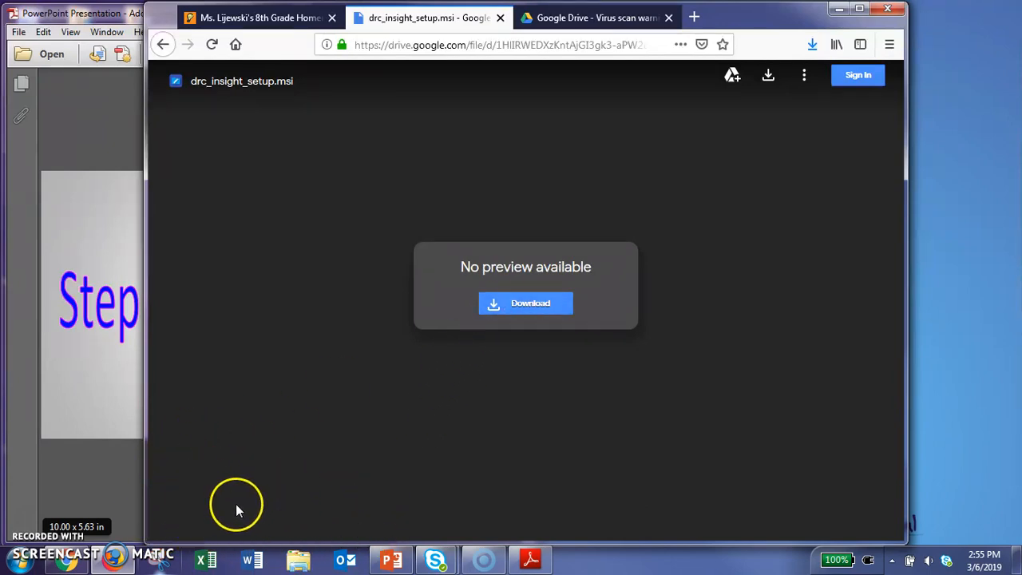
pyautogui.moveTo(270, 475)
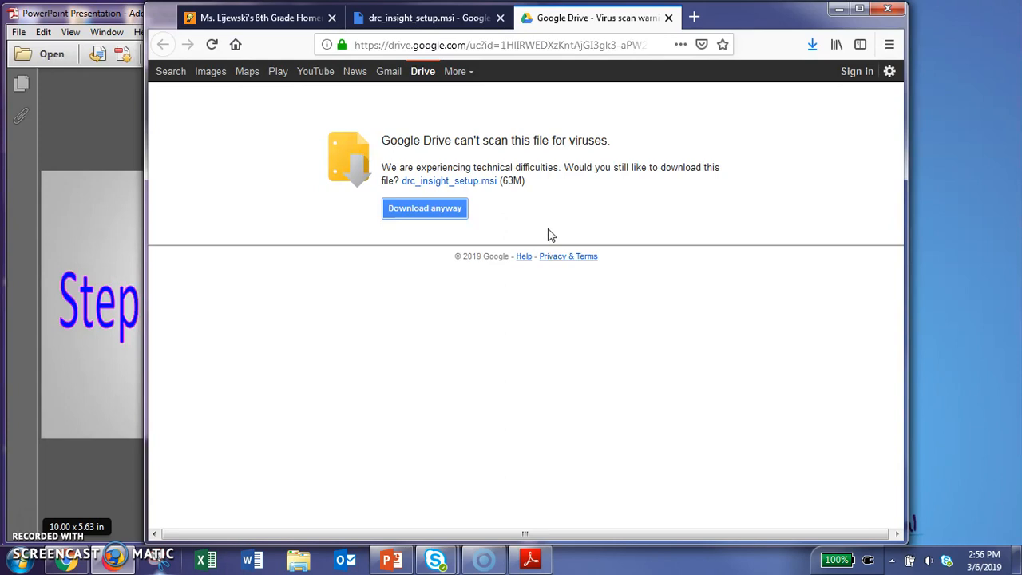
pyautogui.moveTo(444, 216)
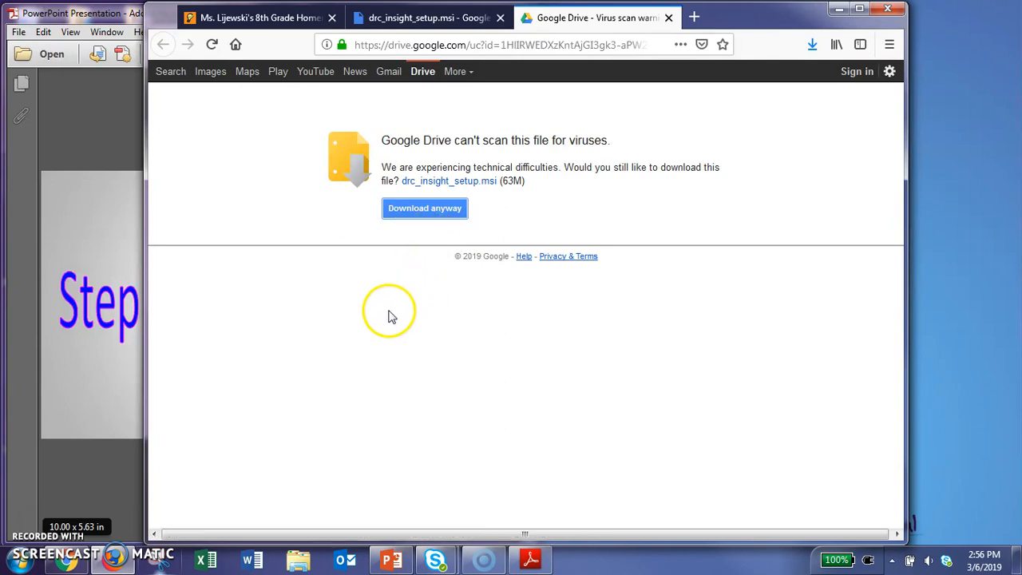
pyautogui.moveTo(297, 549)
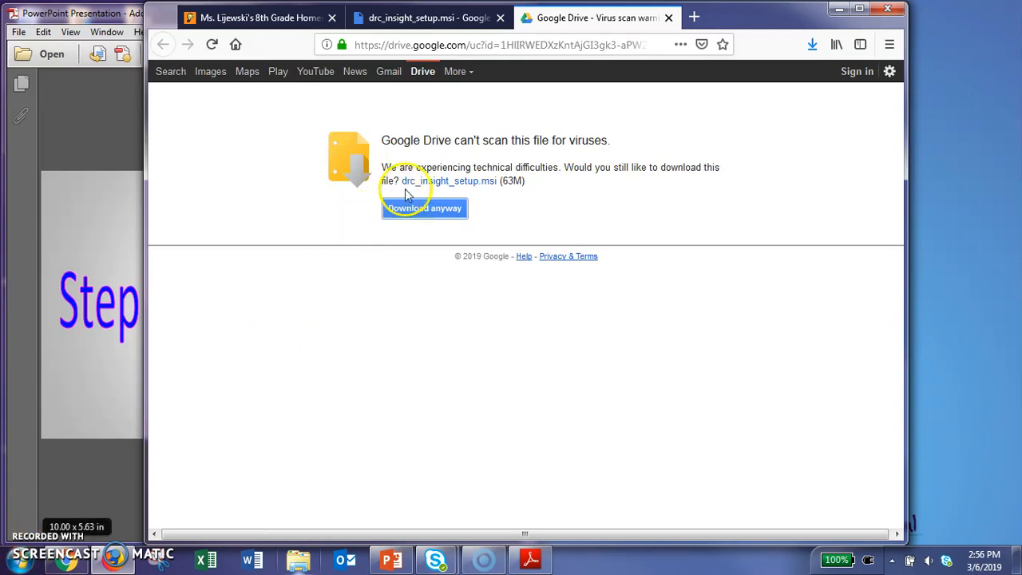
pyautogui.moveTo(469, 195)
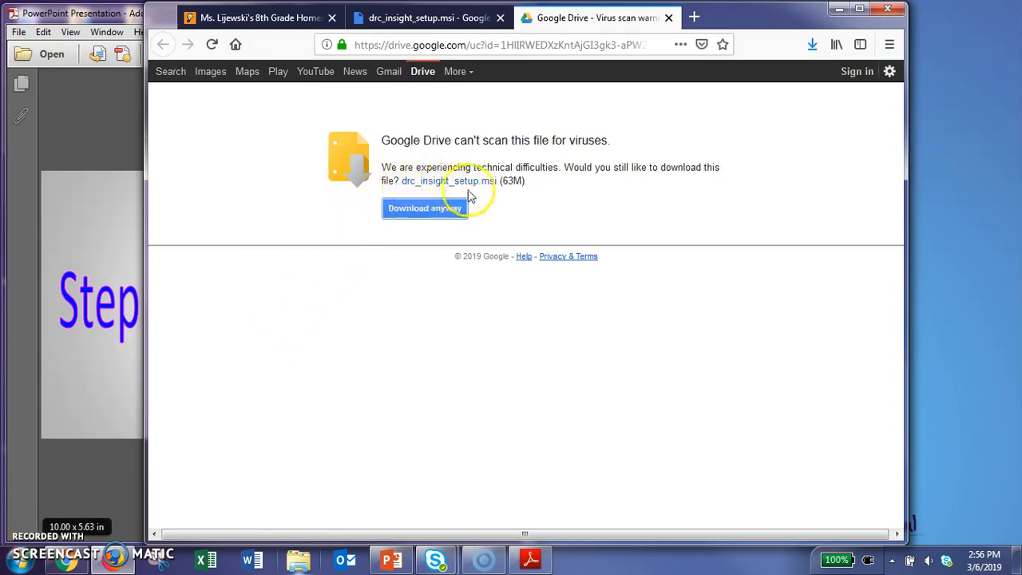
pyautogui.moveTo(412, 195)
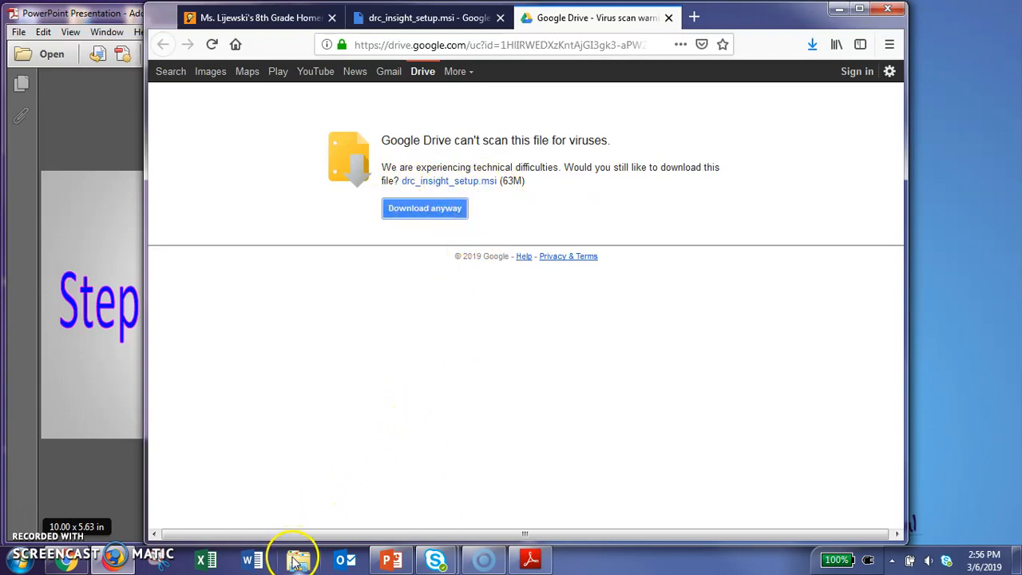
# - Run the drc_insight_setup installer from the Downloads folder in Explorer
pyautogui.click(294, 559)
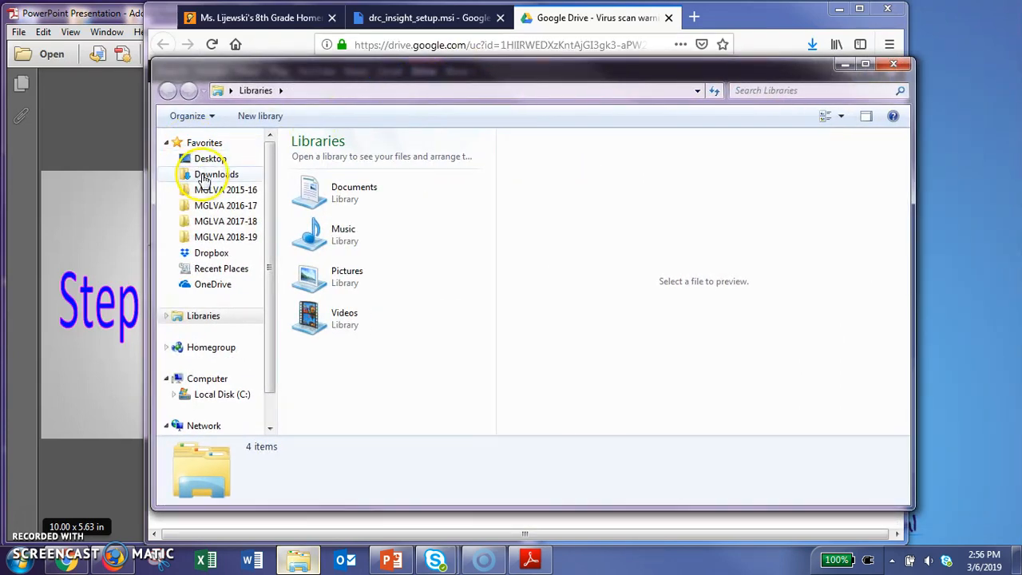
pyautogui.click(216, 174)
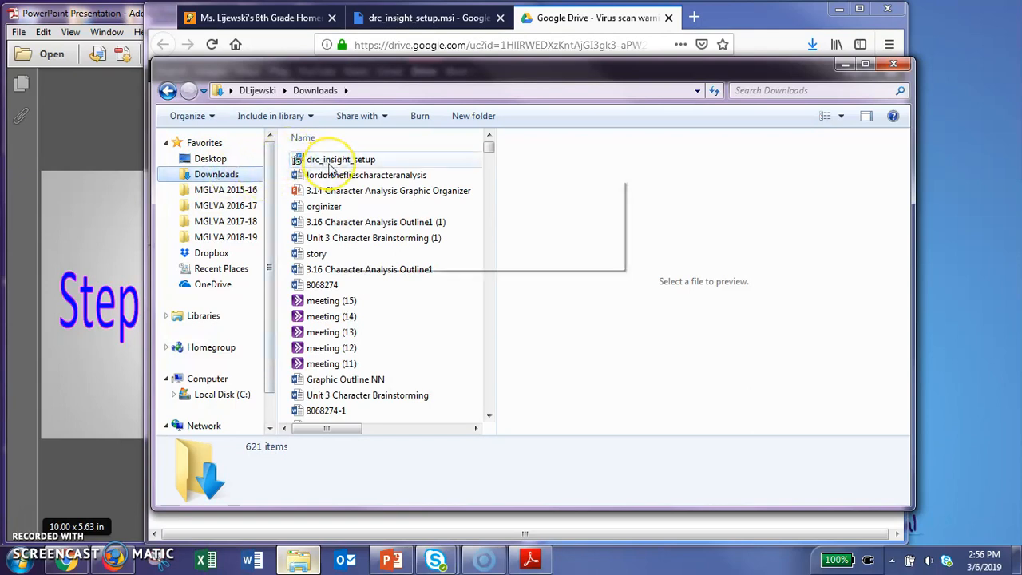
pyautogui.moveTo(337, 159)
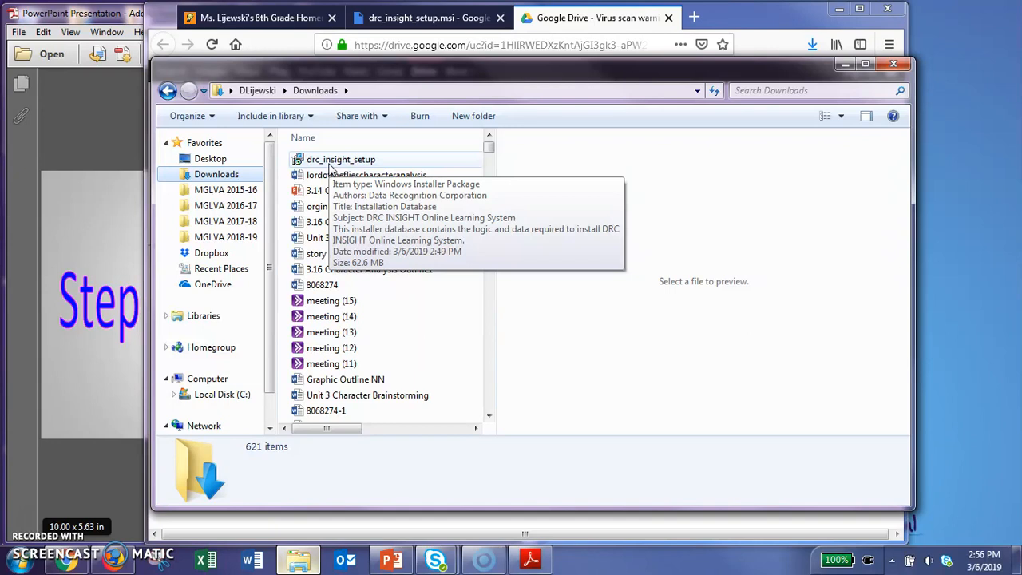
pyautogui.click(340, 159)
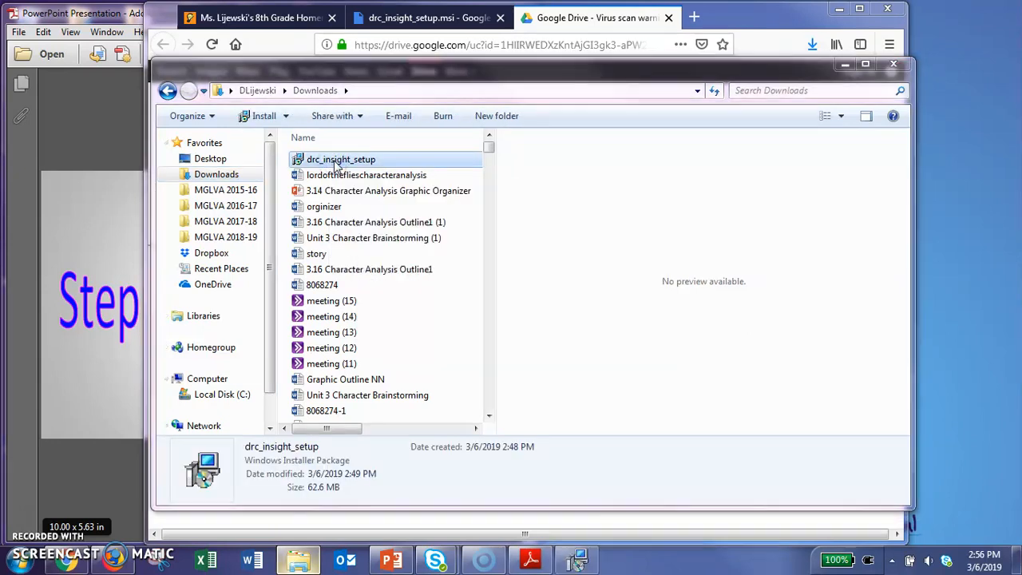
pyautogui.doubleClick(338, 159)
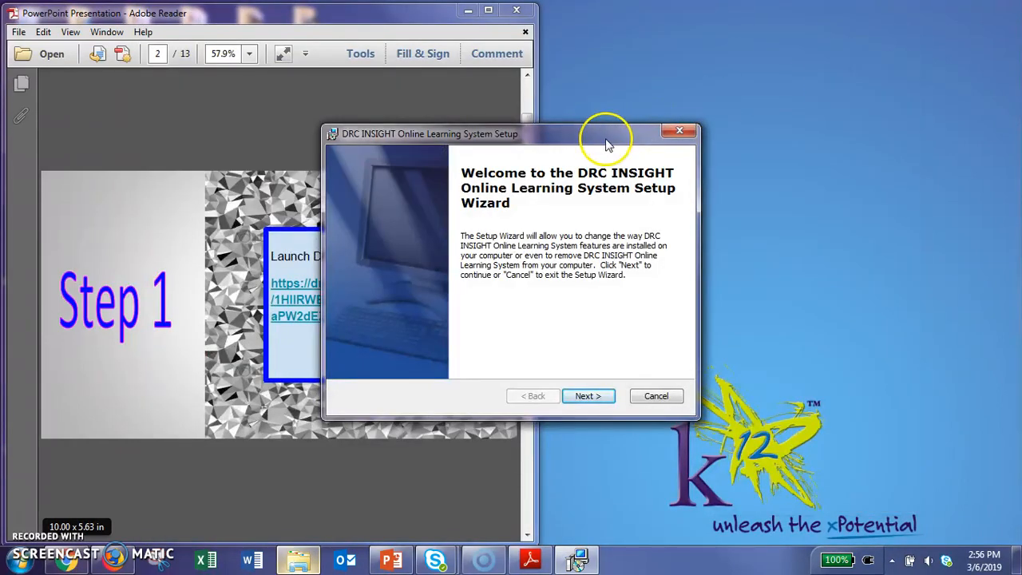
# - Place the setup window beside the cheat sheet and continue to the Modify/Repair/Remove page
pyautogui.moveTo(607, 134); pyautogui.dragTo(814, 117)
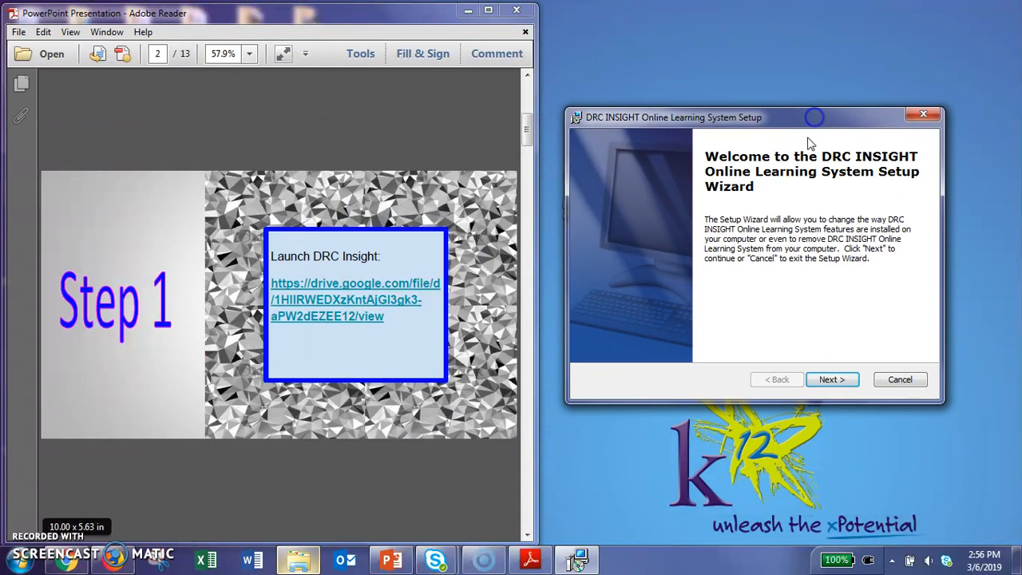
pyautogui.moveTo(832, 380)
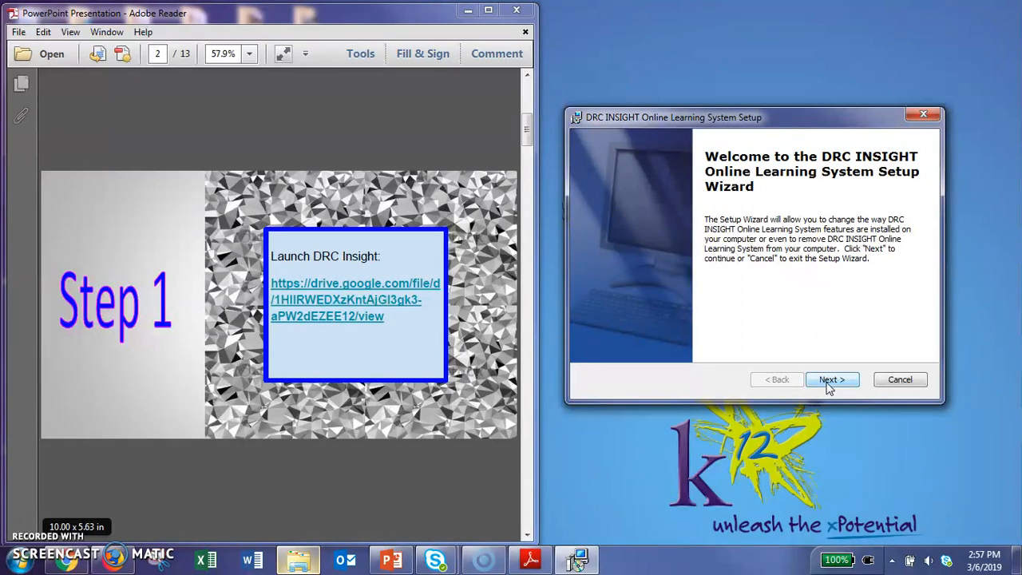
pyautogui.click(831, 380)
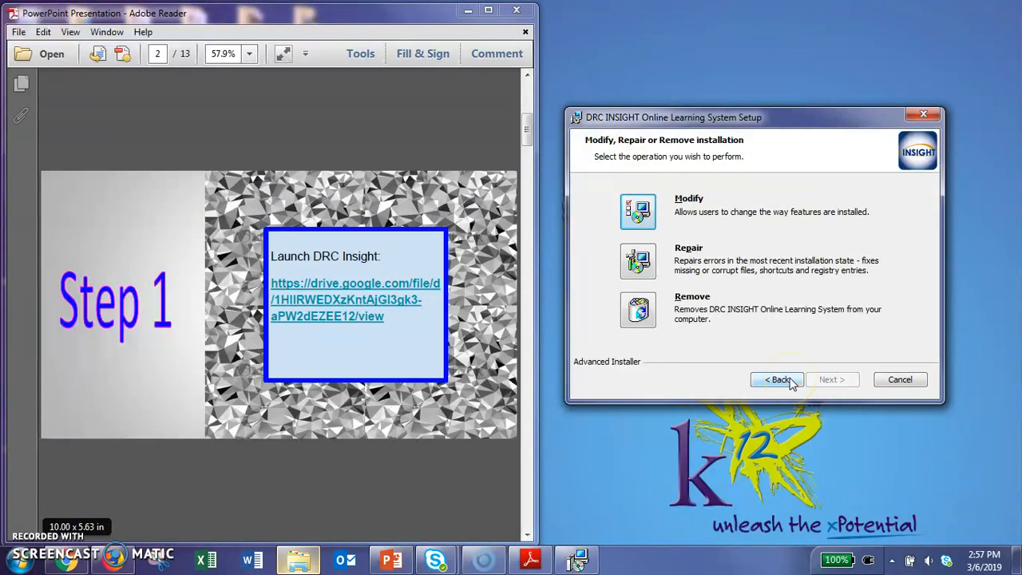
# - Return to the welcome page, quit setup confirming Yes, and refocus the cheat sheet
pyautogui.click(776, 380)
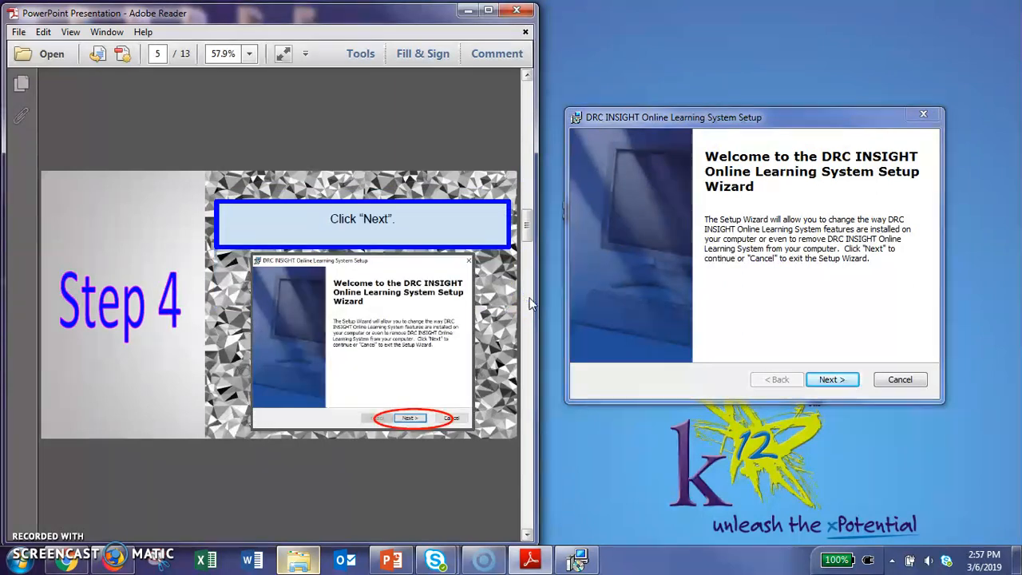
pyautogui.moveTo(531, 317)
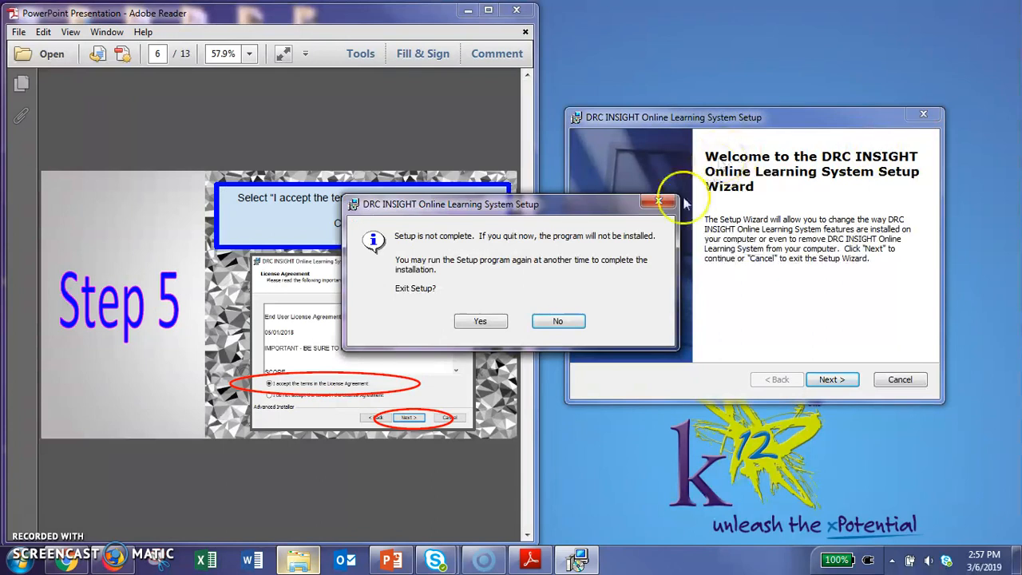
pyautogui.moveTo(495, 326)
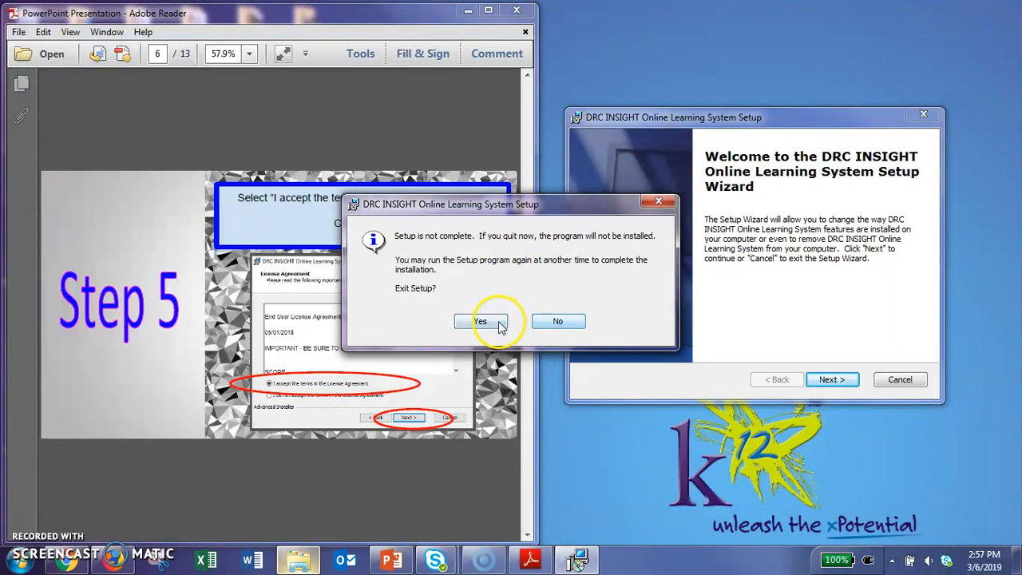
pyautogui.click(479, 321)
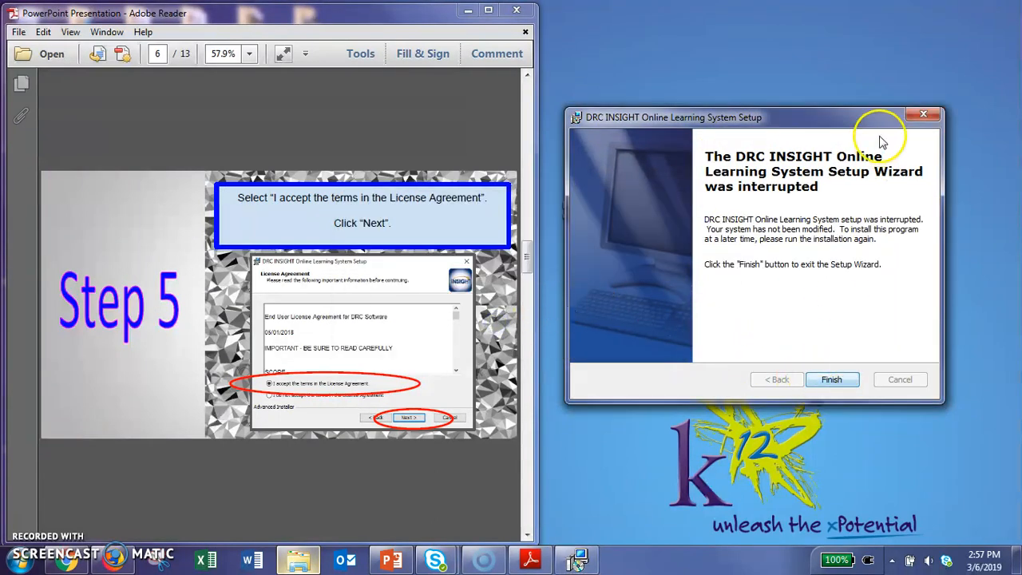
pyautogui.click(832, 380)
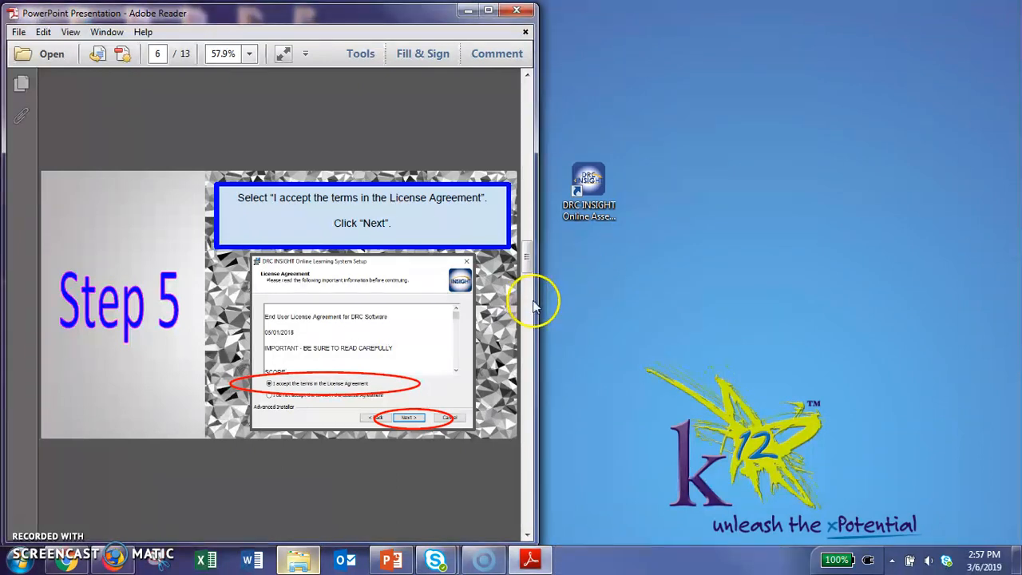
# - Maximize the Adobe Reader window and move on to the Step 6 shortcuts page
pyautogui.click(490, 9)
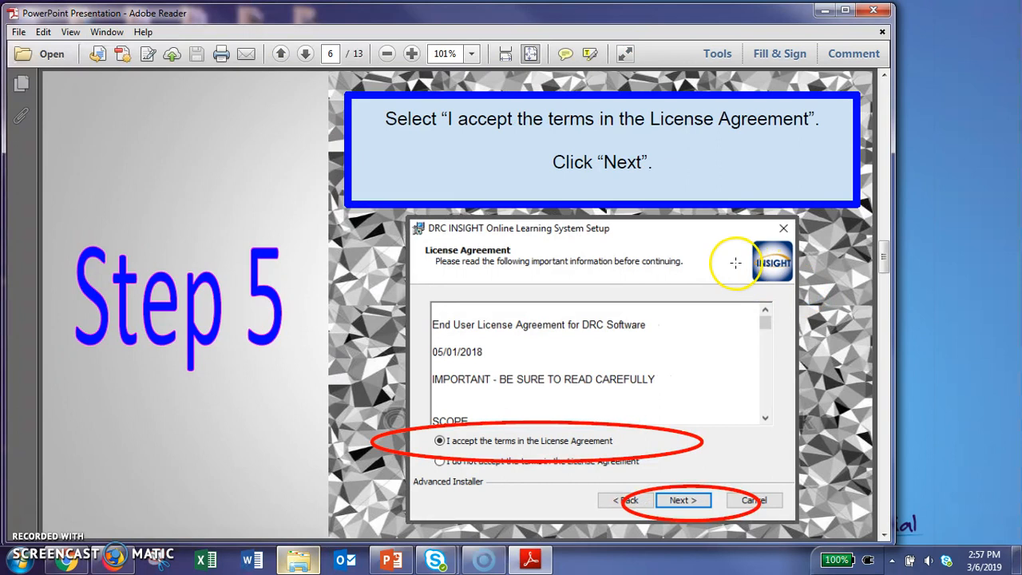
pyautogui.moveTo(693, 263)
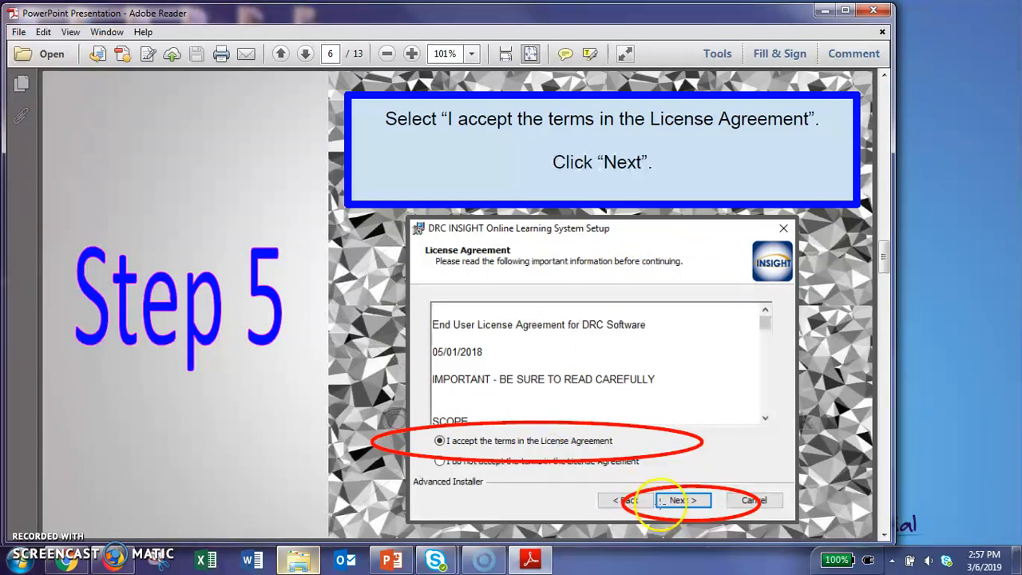
pyautogui.click(677, 500)
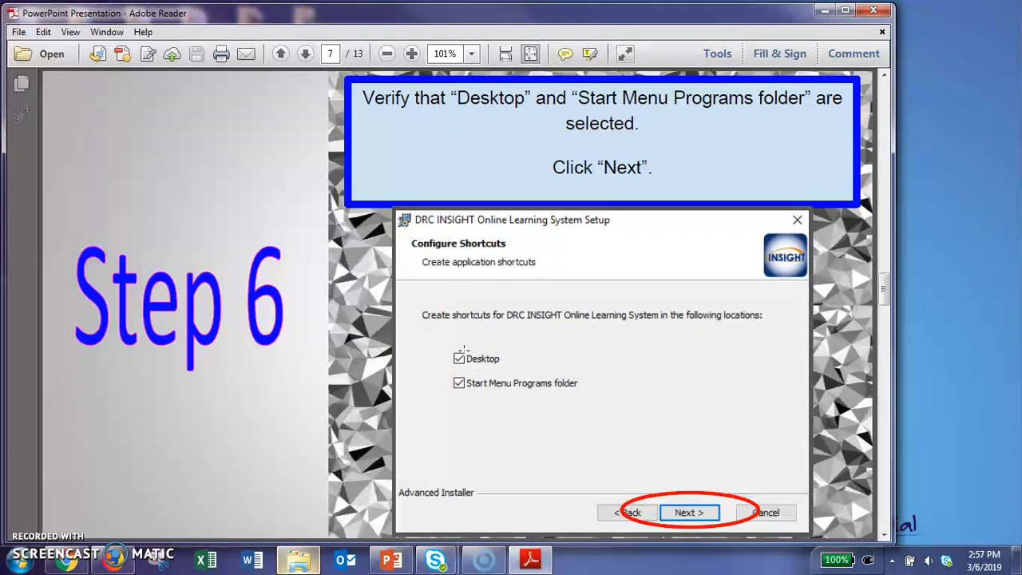
pyautogui.moveTo(881, 450)
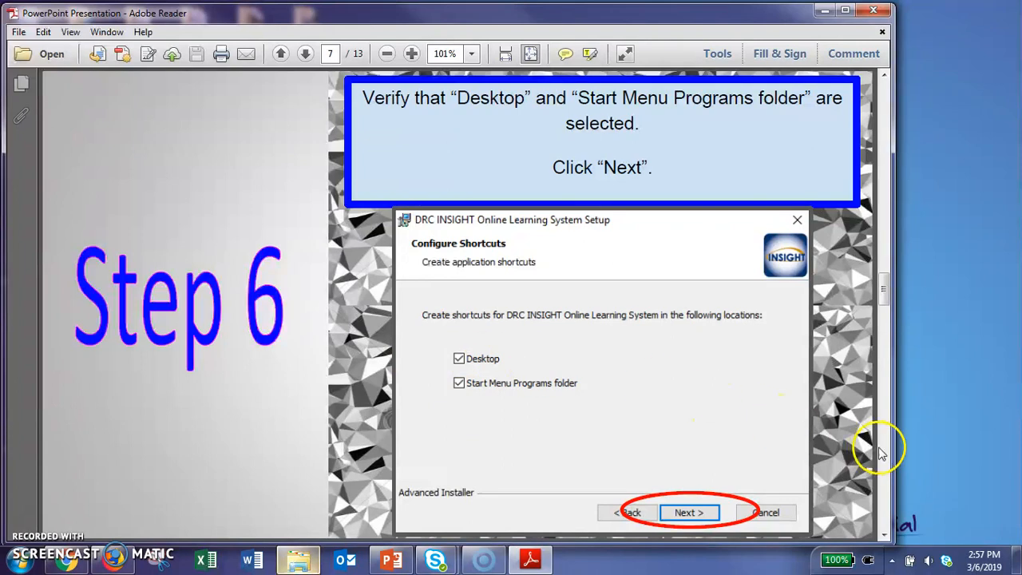
pyautogui.moveTo(888, 457)
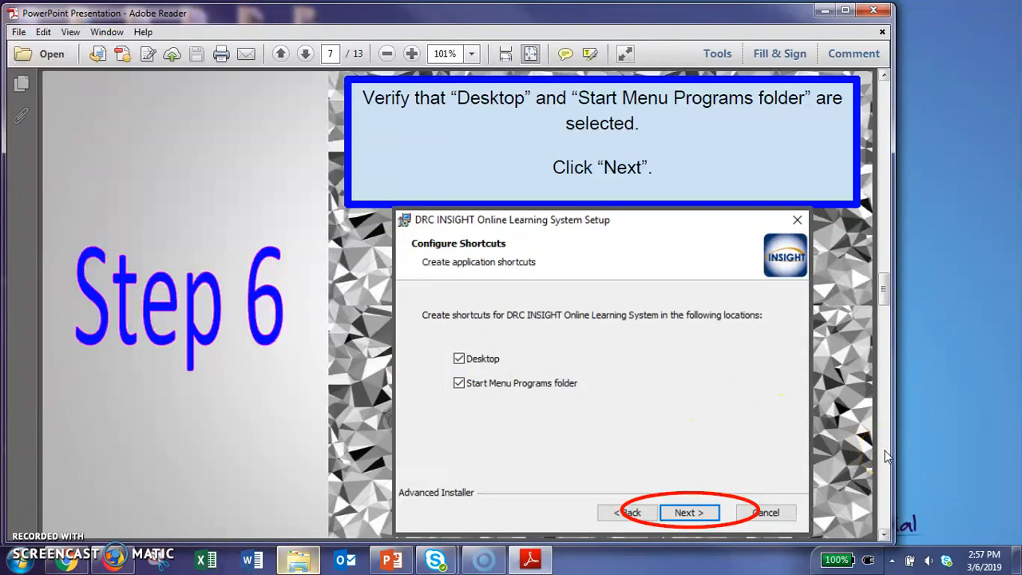
# - Page forward through Step 7 Install to the Step 8 allow-changes page
pyautogui.click(690, 511)
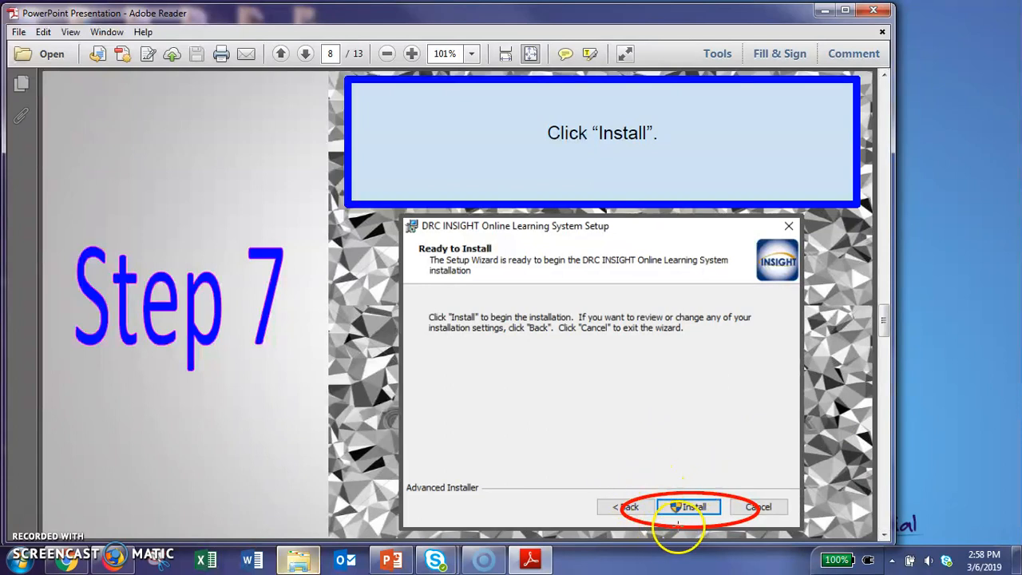
pyautogui.moveTo(762, 521)
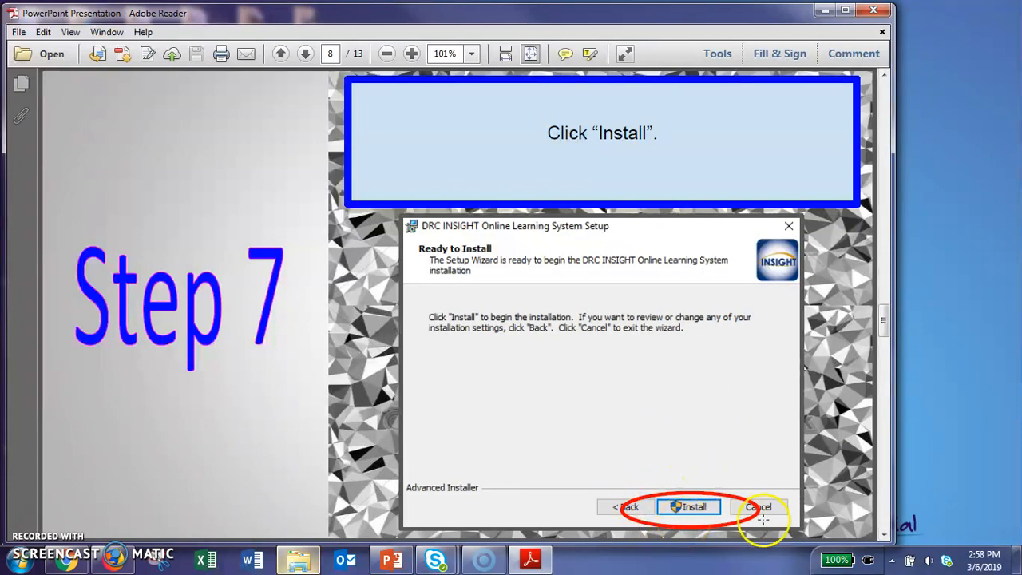
pyautogui.moveTo(894, 473)
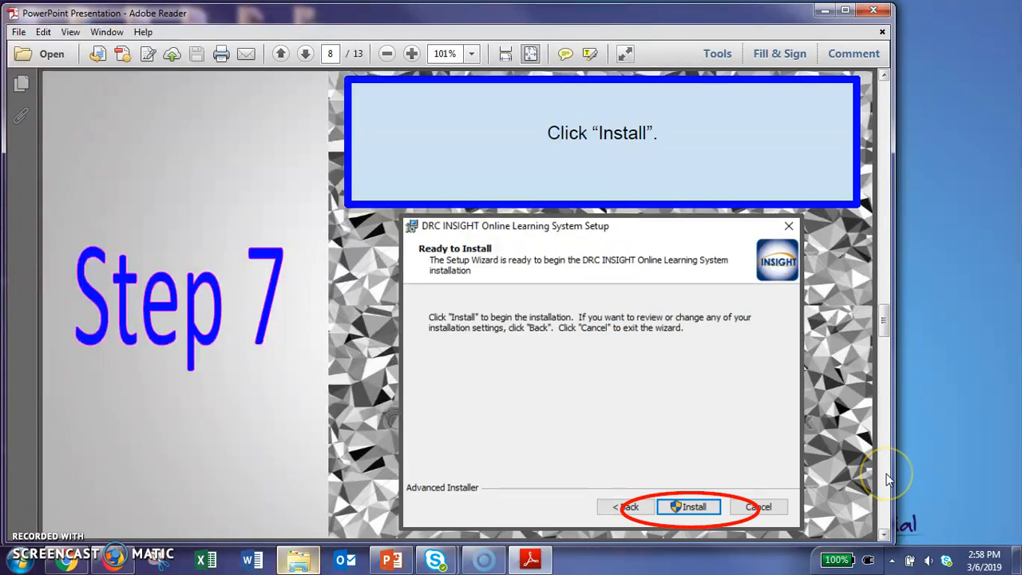
pyautogui.click(306, 54)
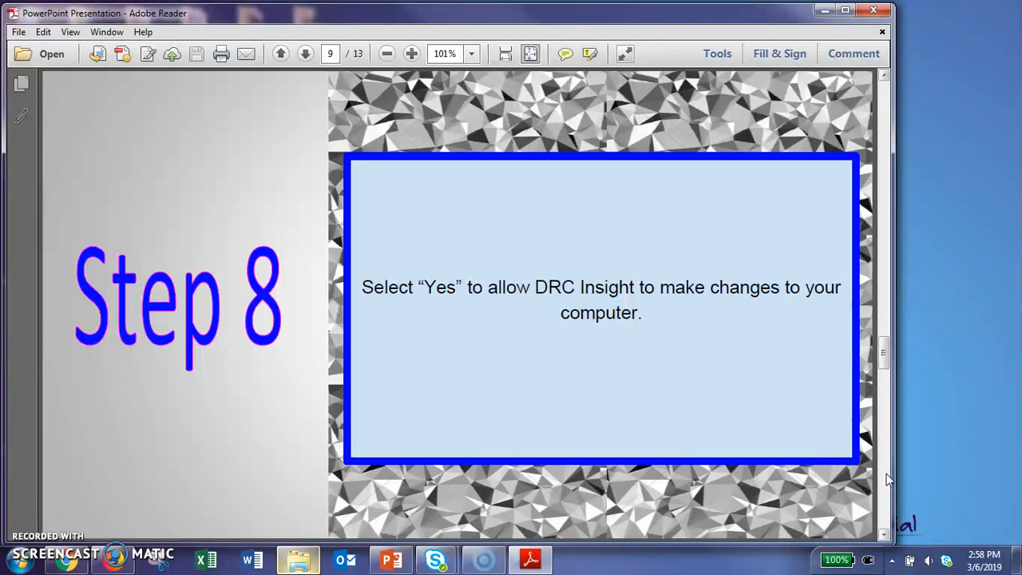
# - Page forward past Step 9, then back to the Step 9 Finish-the-wizard page
pyautogui.click(307, 55)
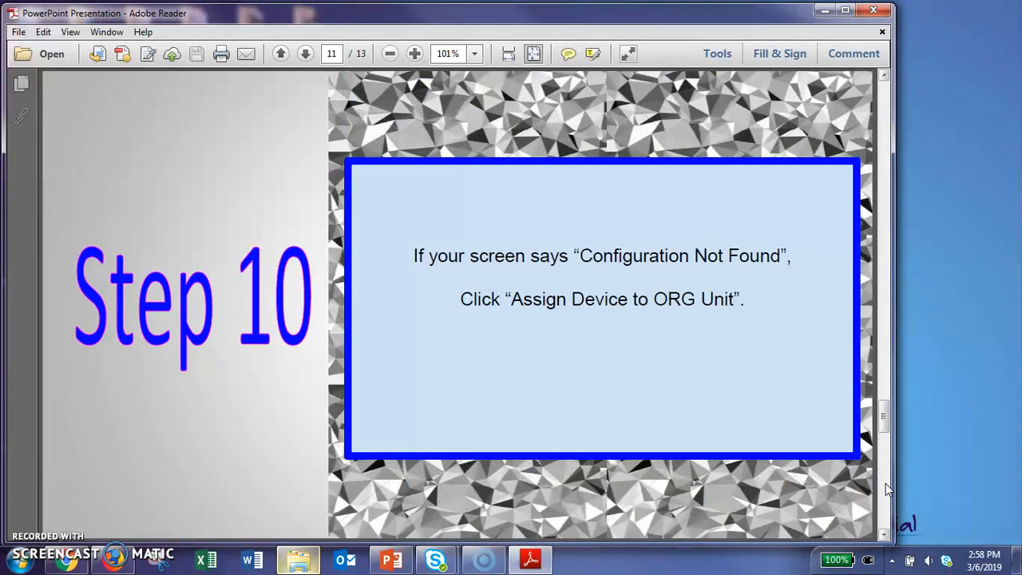
pyautogui.click(303, 54)
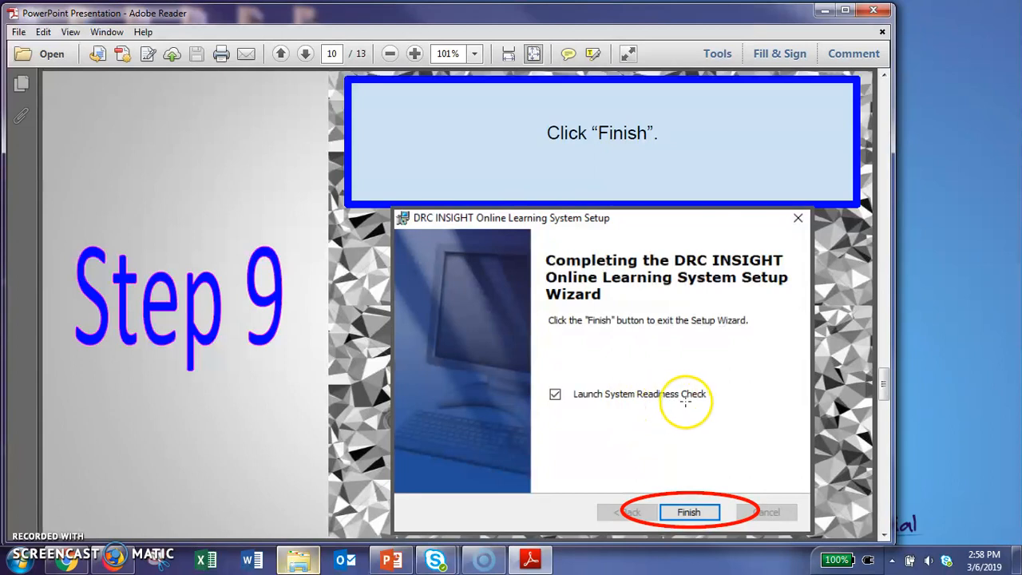
pyautogui.moveTo(891, 451)
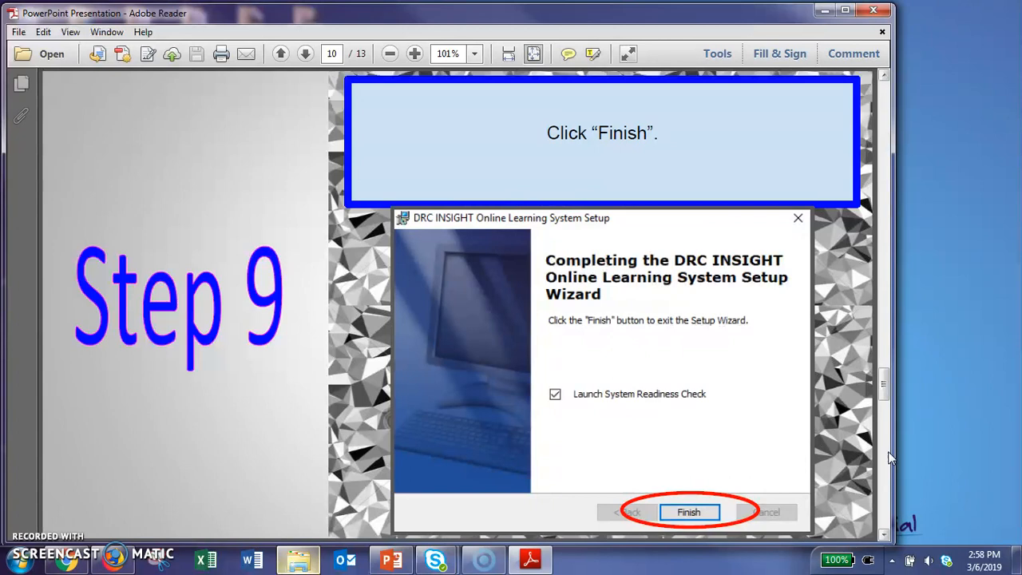
# - Move to the Step 10 Configuration Not Found page
pyautogui.click(690, 511)
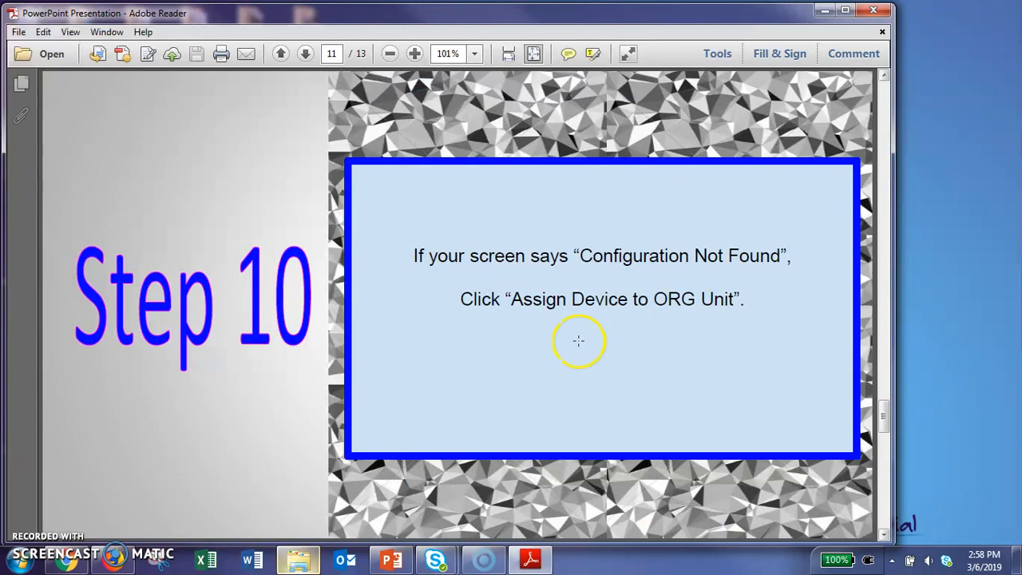
pyautogui.moveTo(776, 275)
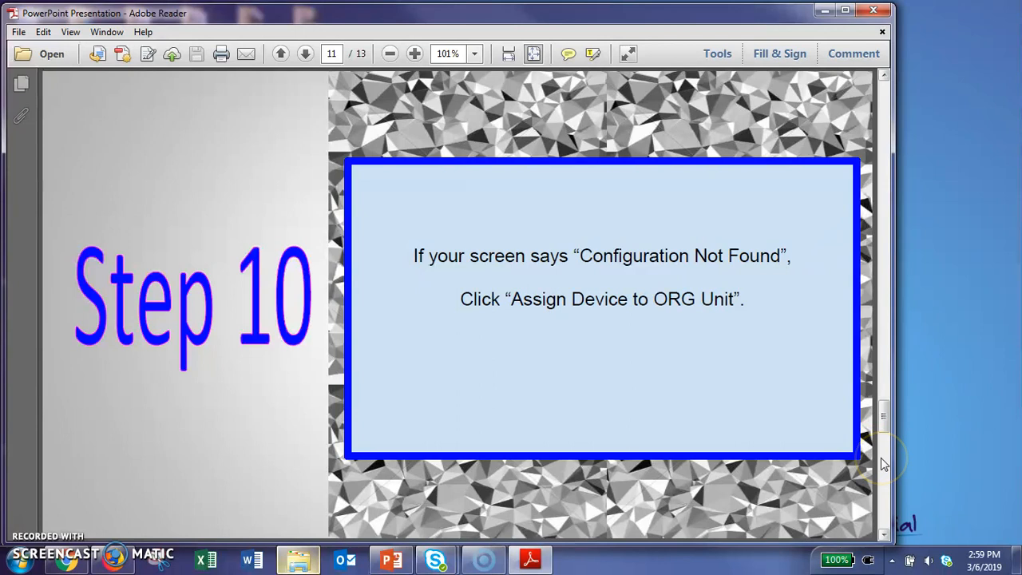
# - Page through Step 11 device registration to the final Finished! page
pyautogui.click(305, 54)
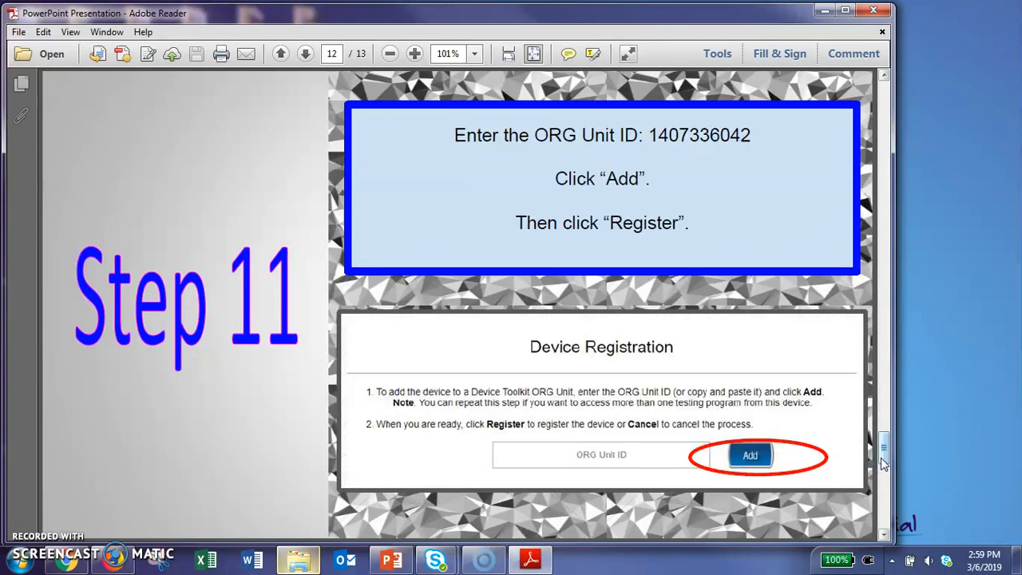
pyautogui.moveTo(538, 156)
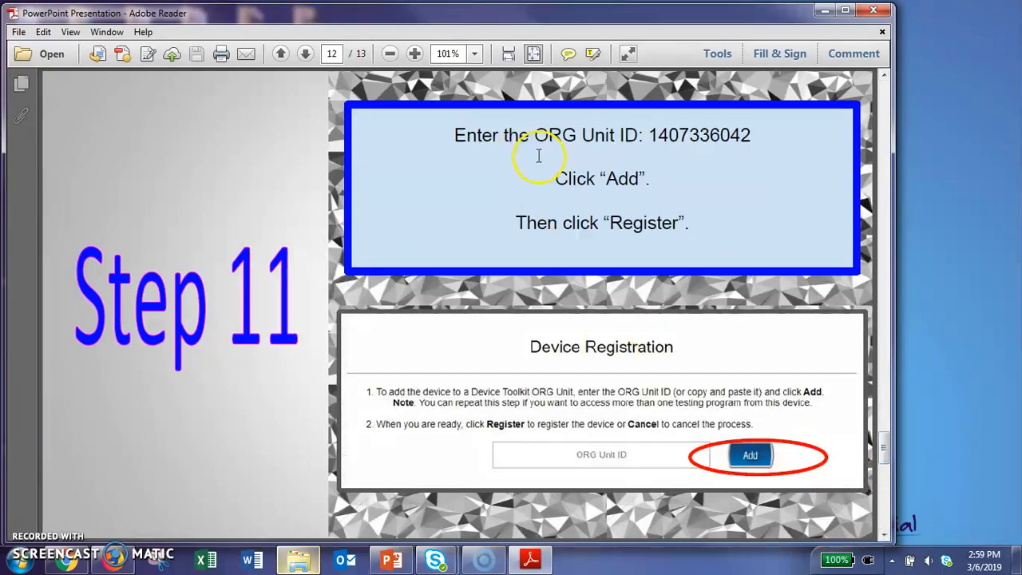
pyautogui.moveTo(696, 473)
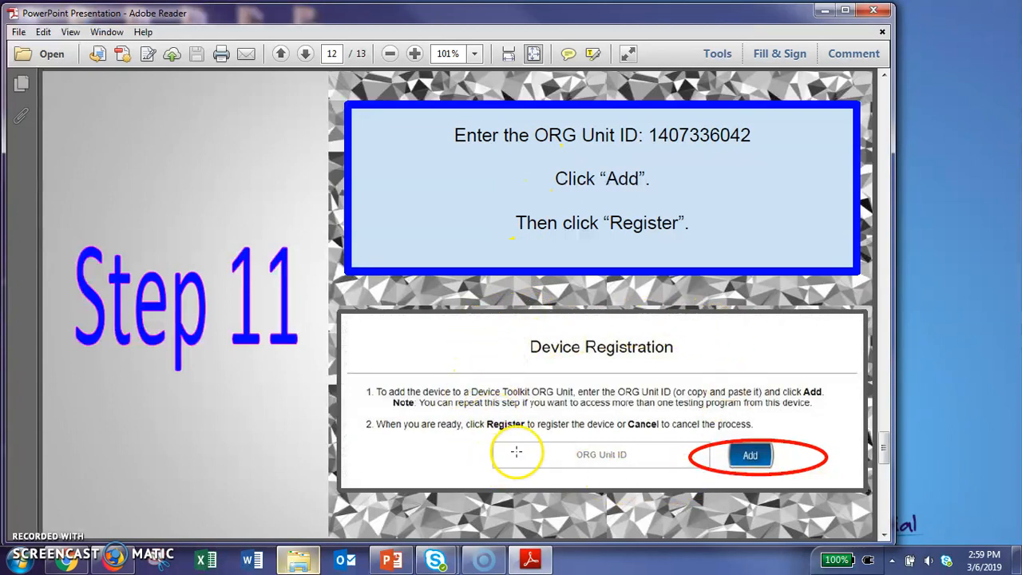
pyautogui.moveTo(687, 457)
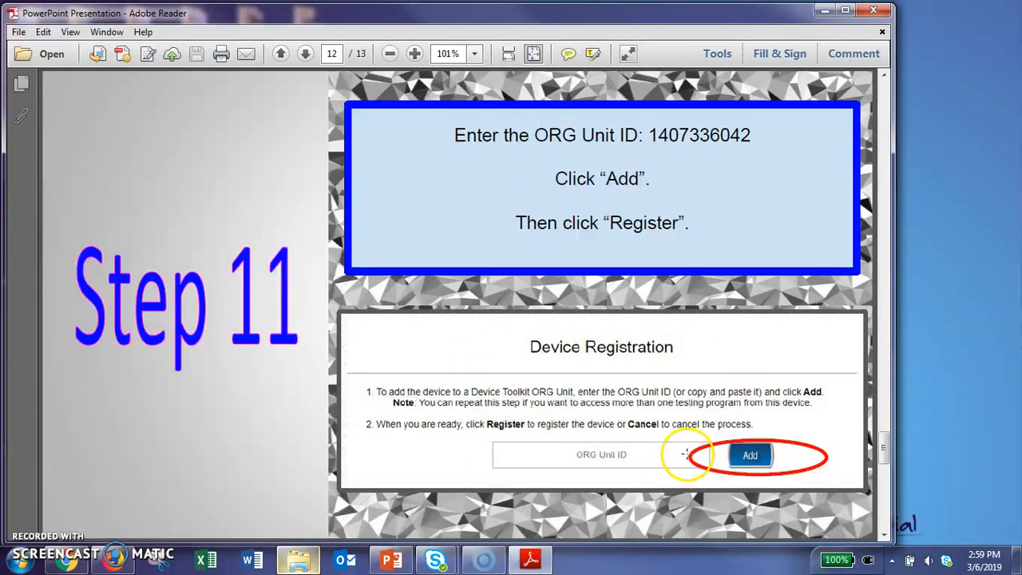
pyautogui.moveTo(617, 192)
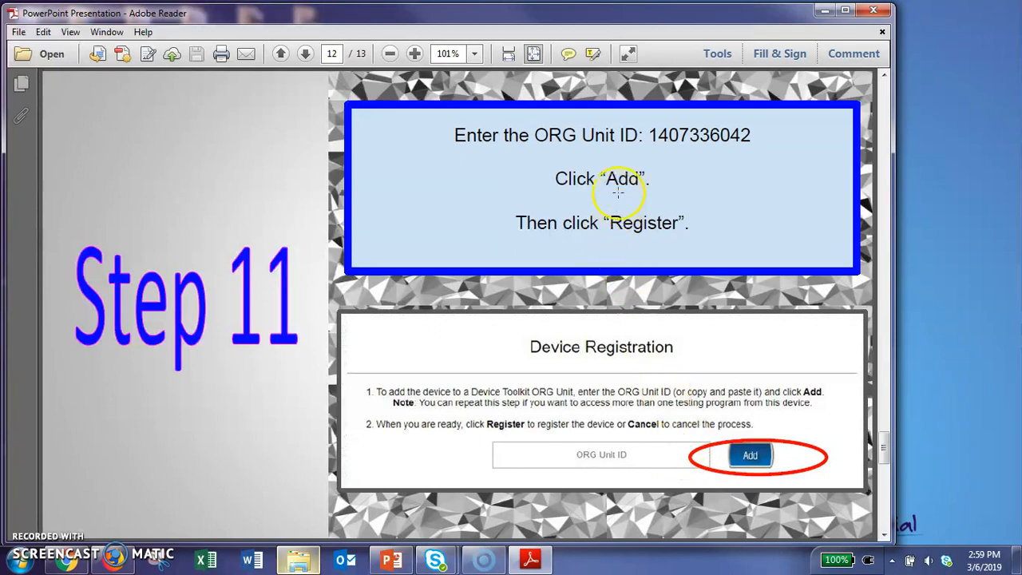
pyautogui.moveTo(651, 159)
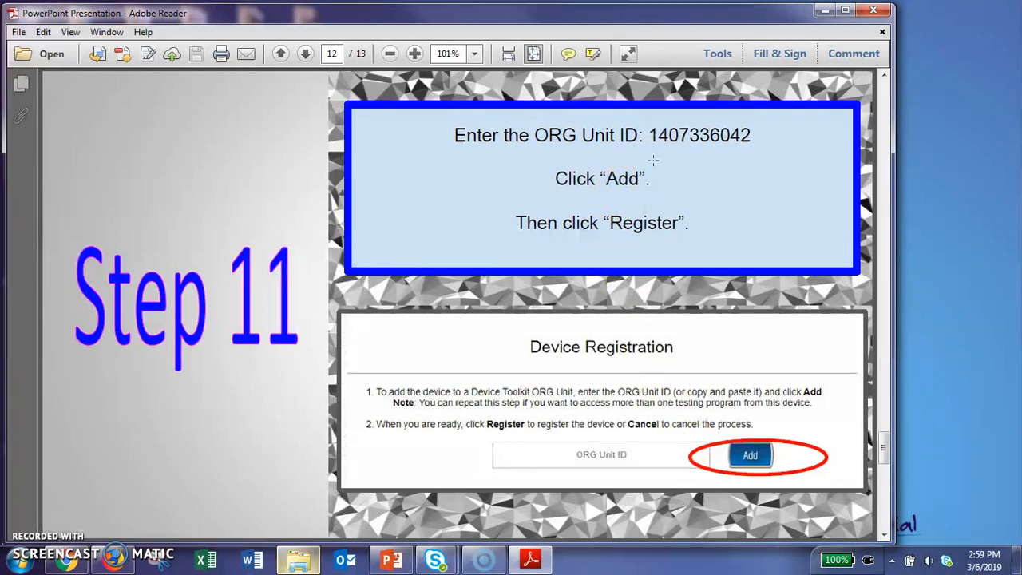
pyautogui.moveTo(652, 153)
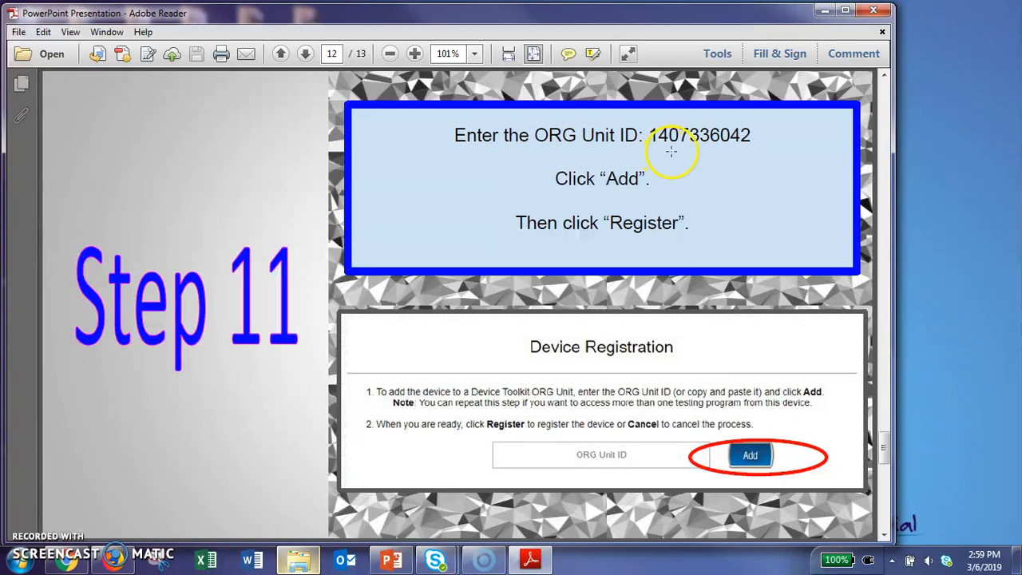
pyautogui.moveTo(705, 153)
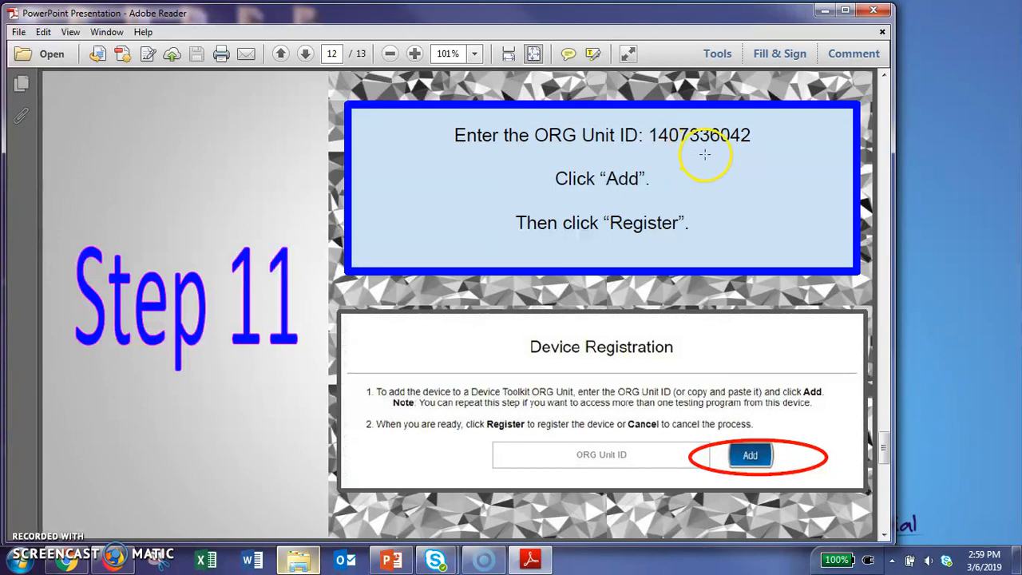
pyautogui.moveTo(722, 152)
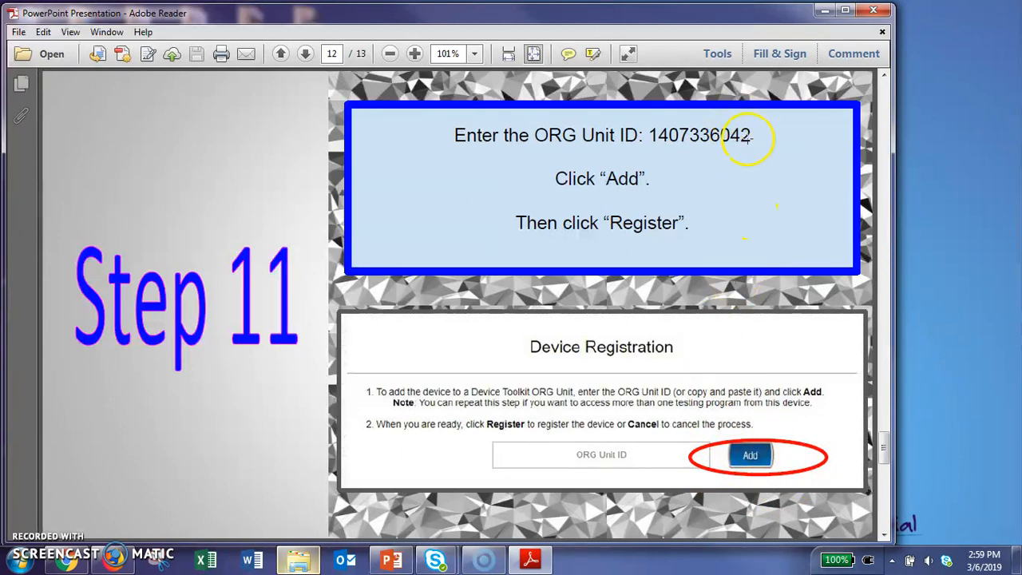
pyautogui.click(305, 54)
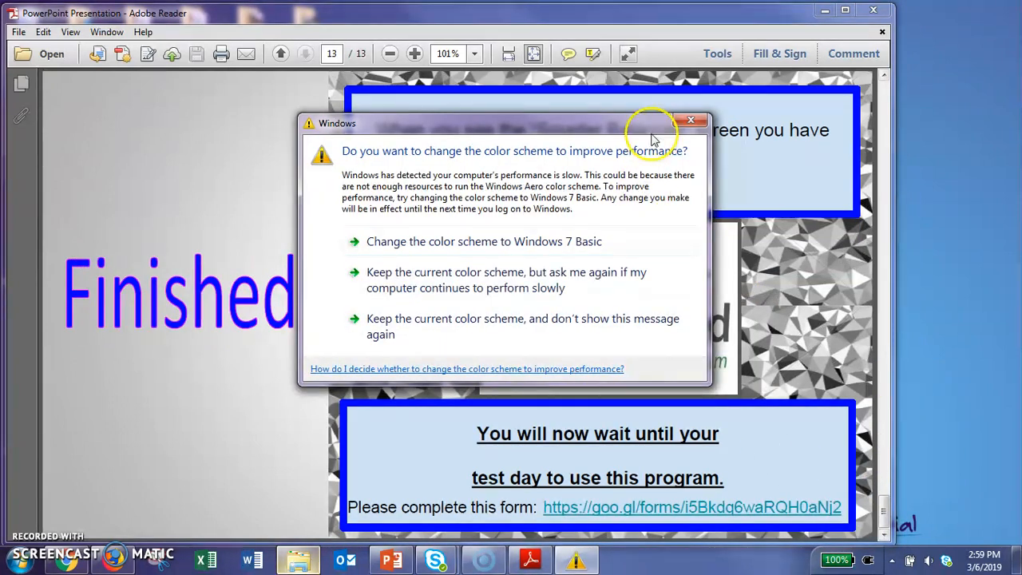
# - Dismiss the Windows colour scheme prompt so the DRC INSIGHT icon shows beside the Finished! page
pyautogui.click(690, 120)
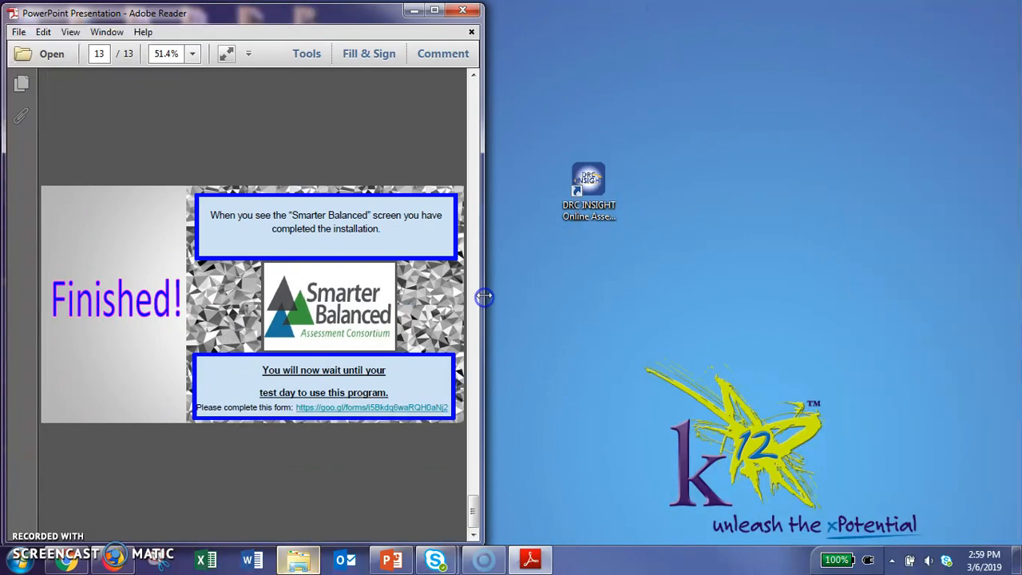
pyautogui.moveTo(583, 129)
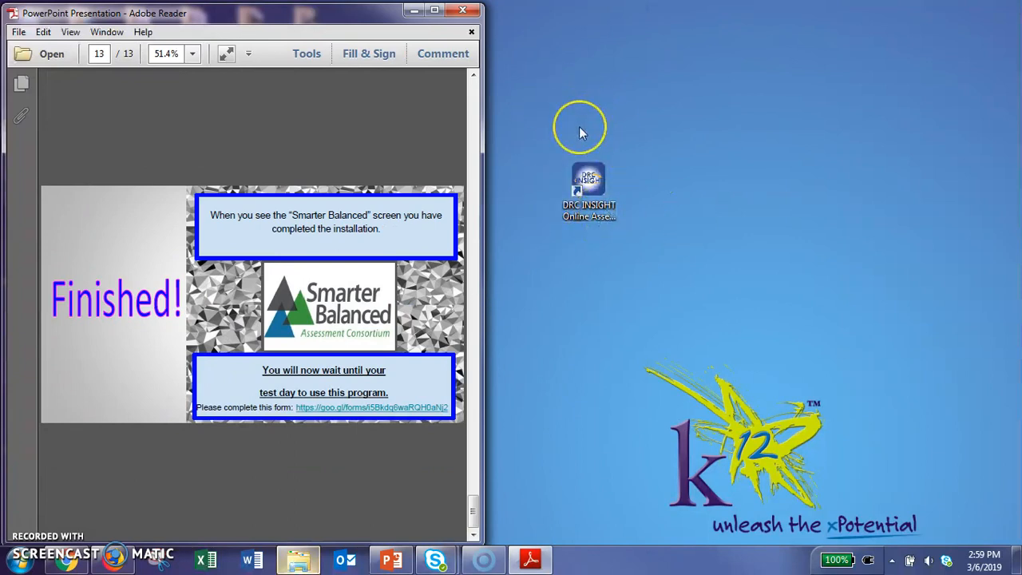